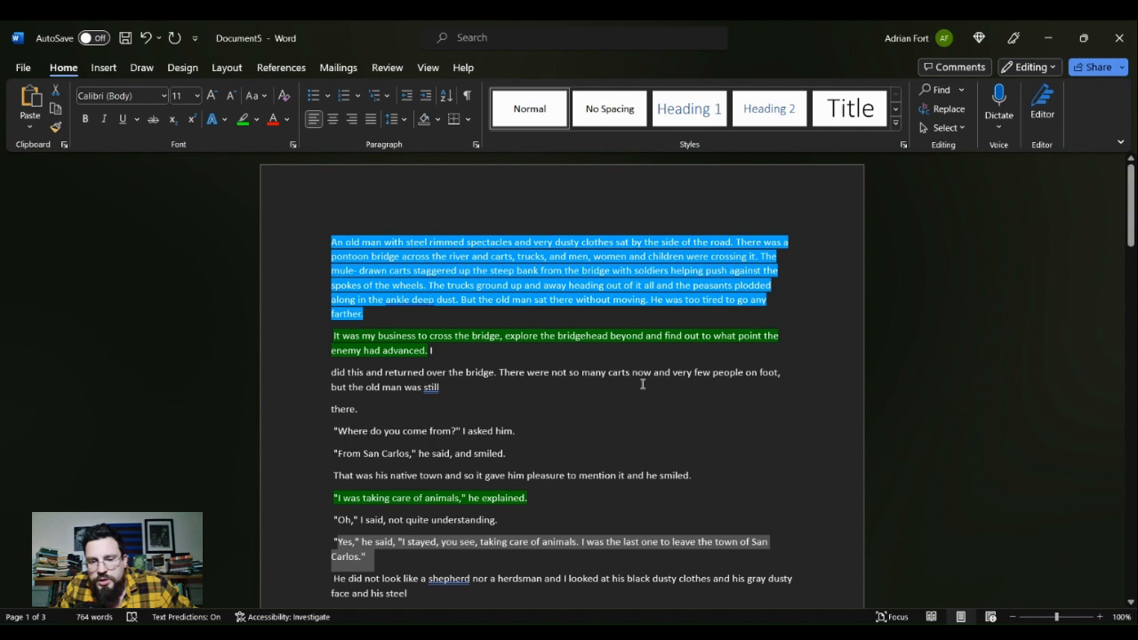
{"action": "scroll", "scroll_direction": "down", "scroll_amount": 3}
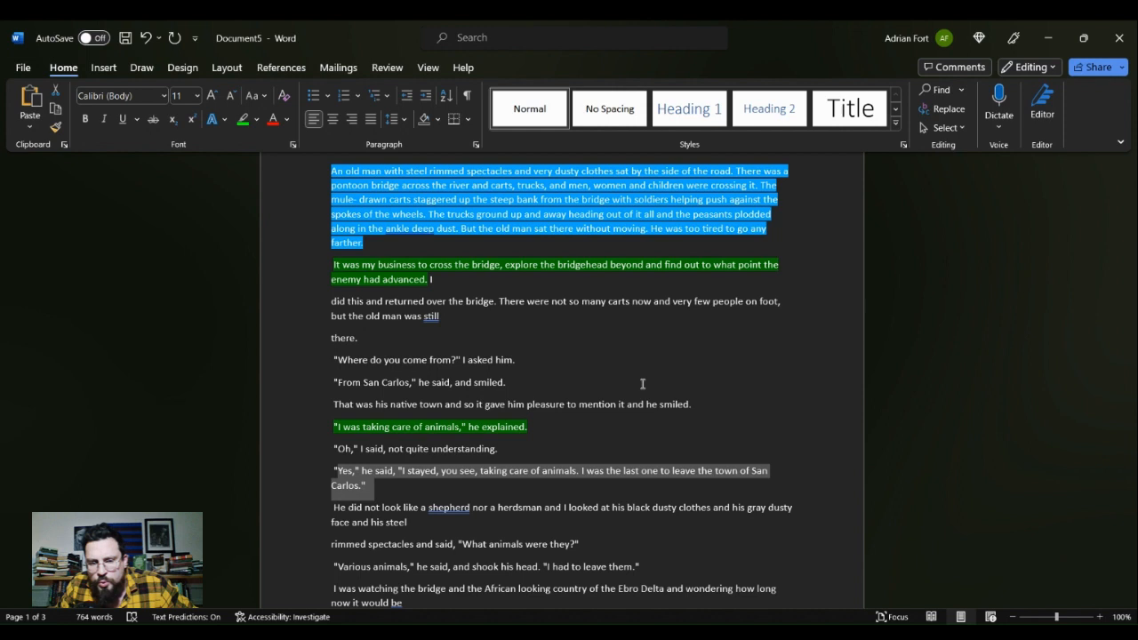
{"action": "scroll", "scroll_direction": "down", "scroll_amount": 3}
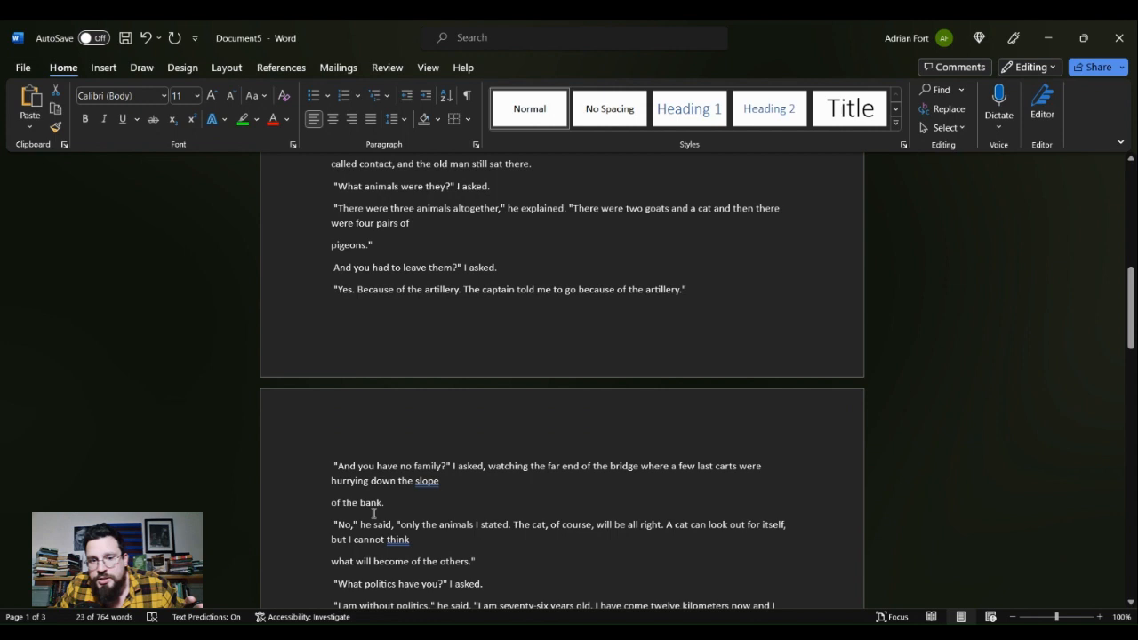
{"action": "scroll", "scroll_direction": "down", "scroll_amount": 3}
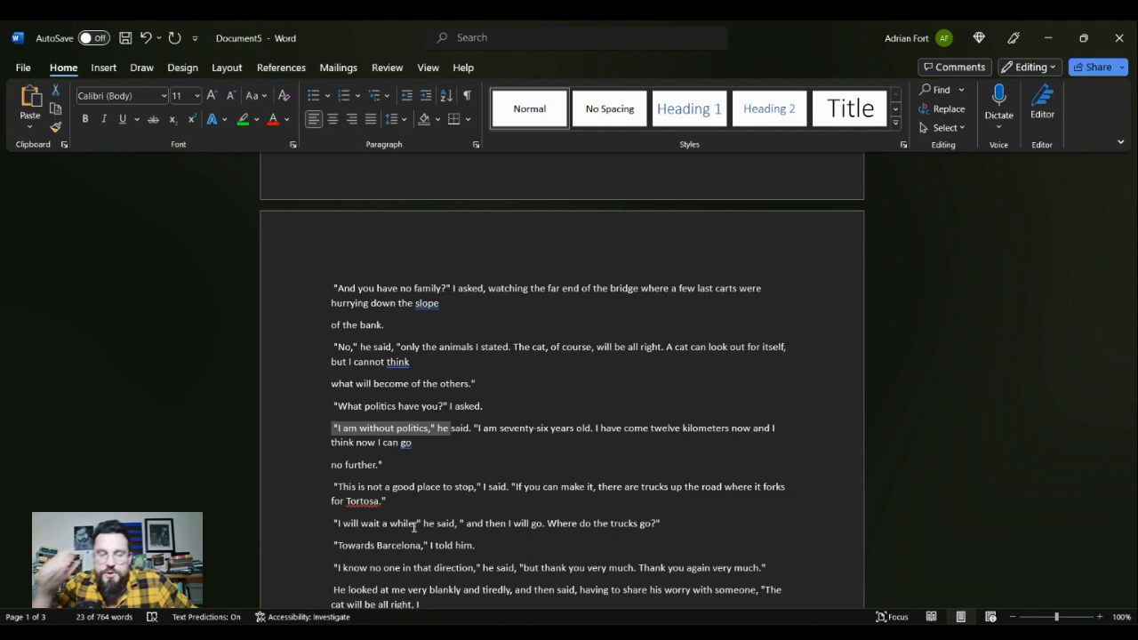
{"action": "scroll", "scroll_direction": "down", "scroll_amount": 3}
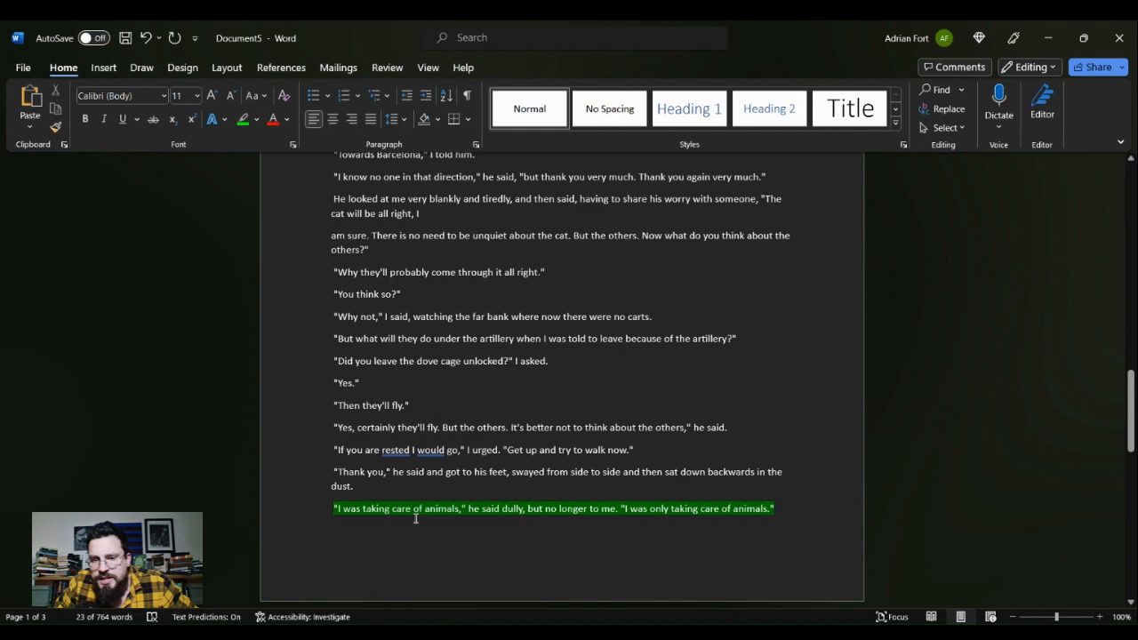
{"action": "scroll", "scroll_direction": "down", "scroll_amount": 3}
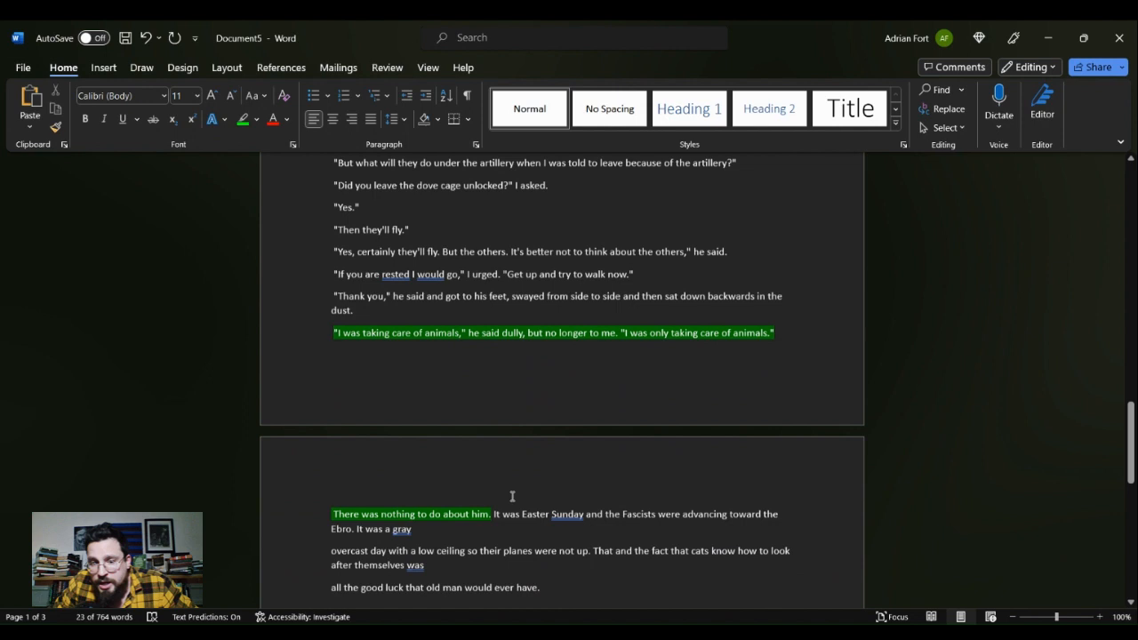